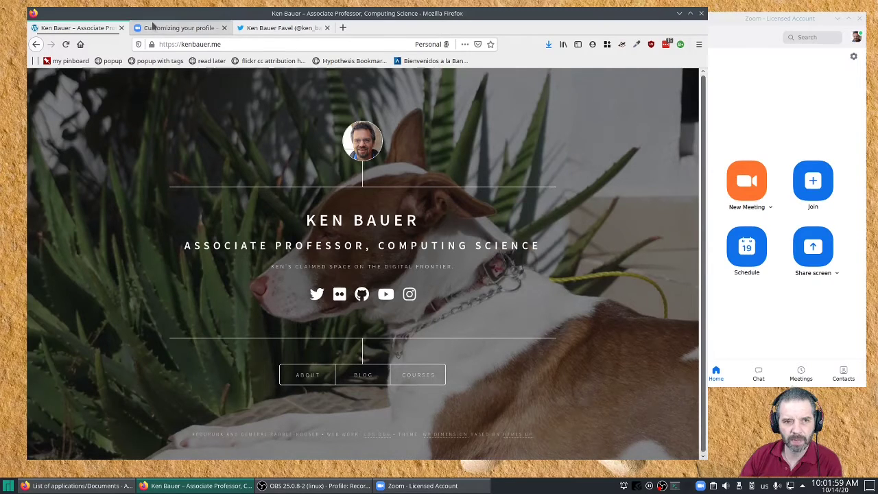
Switch to the 'Customizing your profile' Zoom Help Center article in Firefox
{"action": "left_click", "coordinate": [180, 28]}
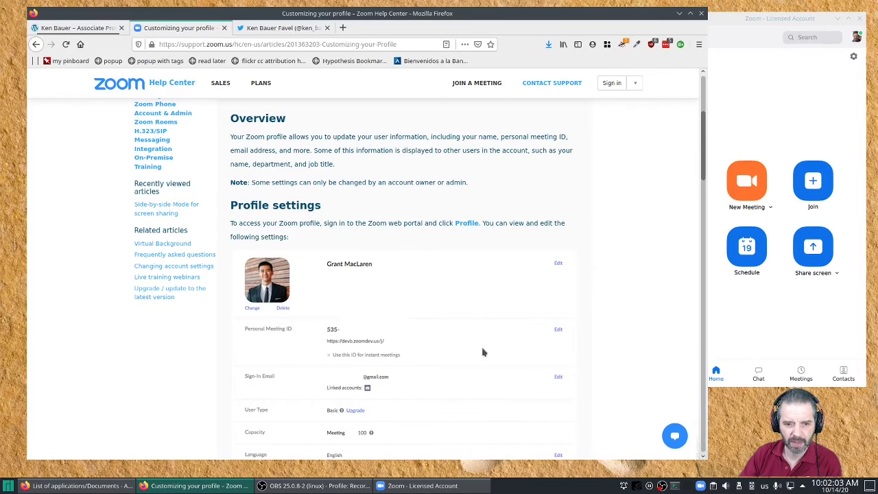
{"action": "mouse_move", "coordinate": [298, 260]}
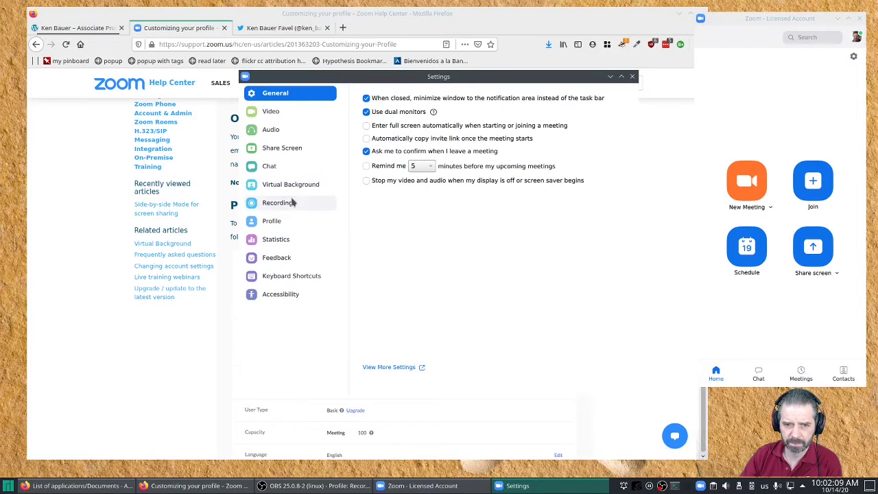
Show the Profile section of Zoom's settings with the account picture and name
{"action": "left_click", "coordinate": [273, 221]}
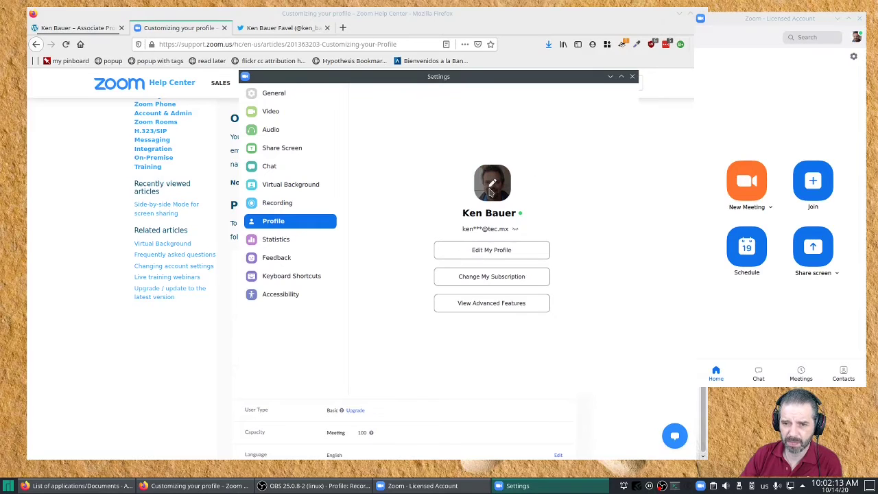
{"action": "mouse_move", "coordinate": [495, 186]}
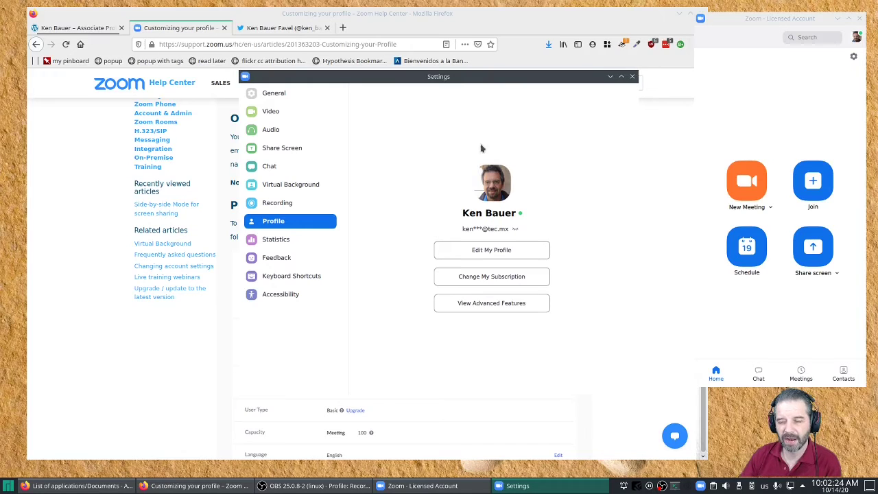
{"action": "mouse_move", "coordinate": [633, 76]}
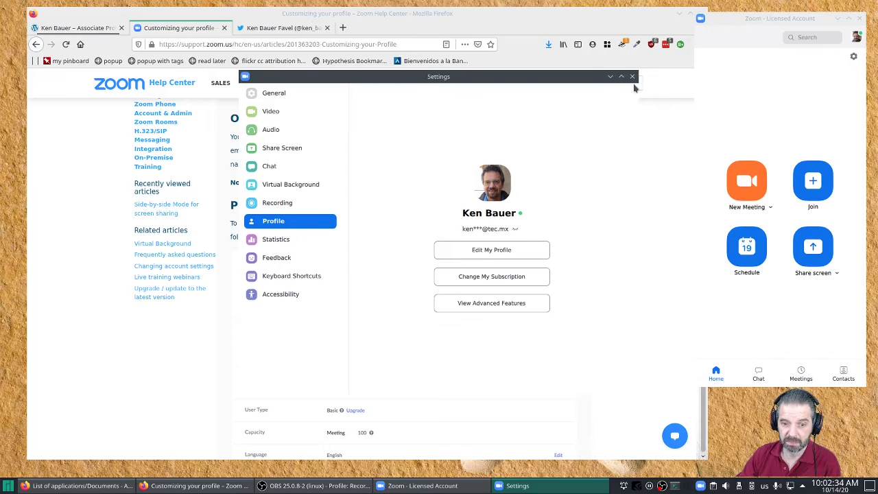
{"action": "mouse_move", "coordinate": [633, 76]}
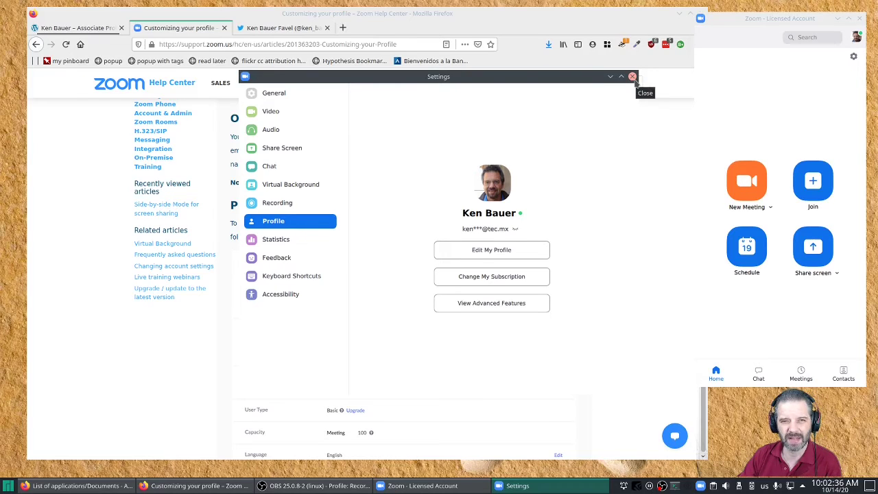
Close the Zoom settings window and return to Ken Bauer's personal website
{"action": "left_click", "coordinate": [632, 76]}
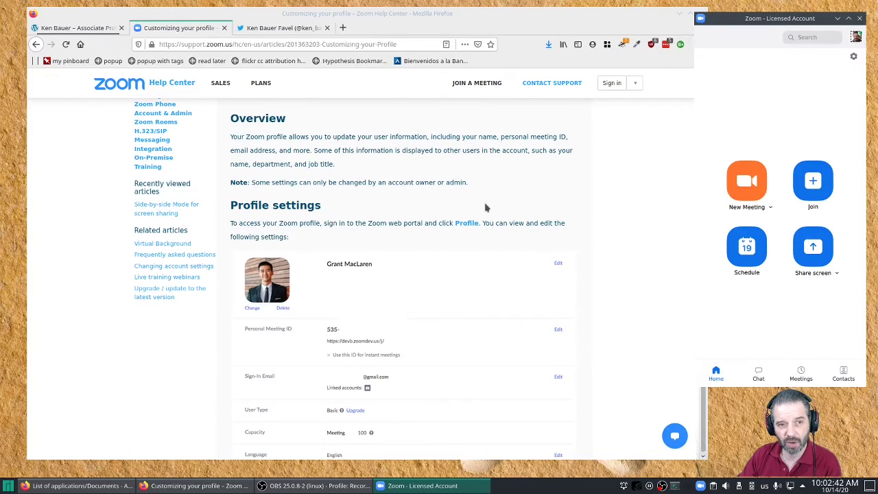
{"action": "mouse_move", "coordinate": [421, 197]}
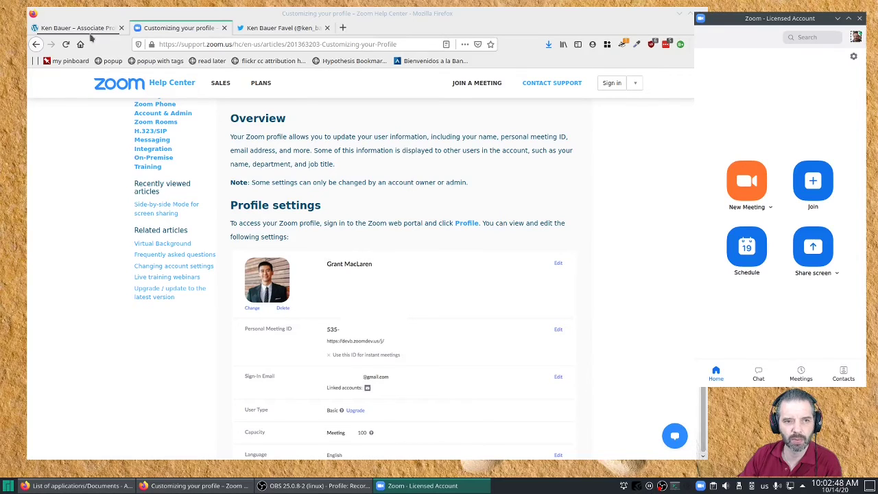
{"action": "left_click", "coordinate": [76, 27]}
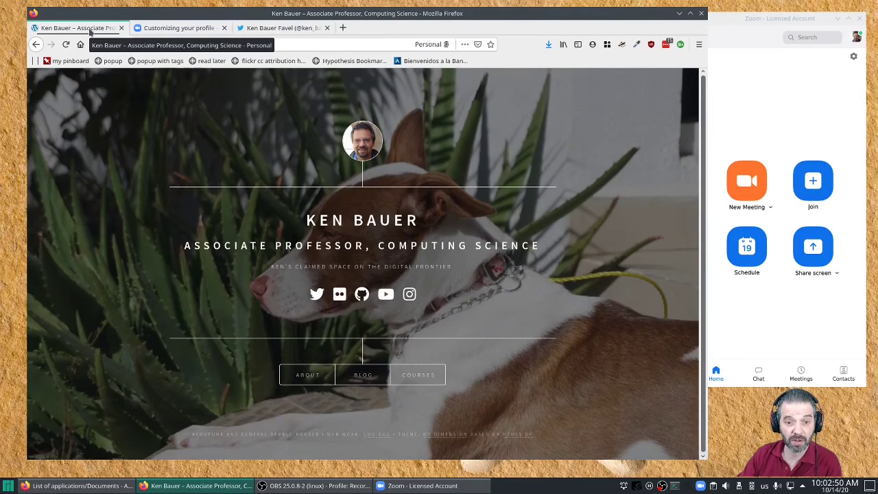